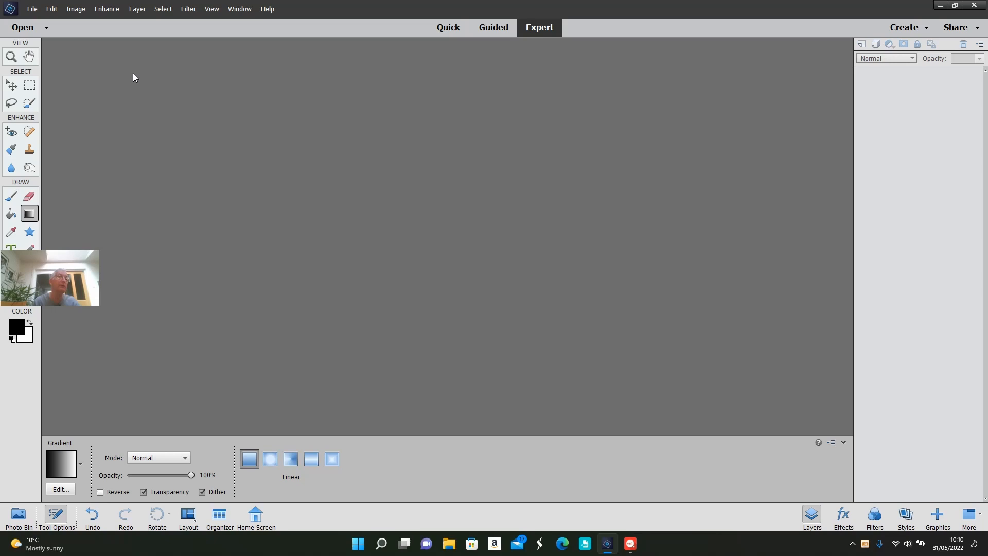
Open Hurstwood.jpg from the Adjustment folder on the Desktop via File > Open
{"action": "left_click", "coordinate": [31, 9]}
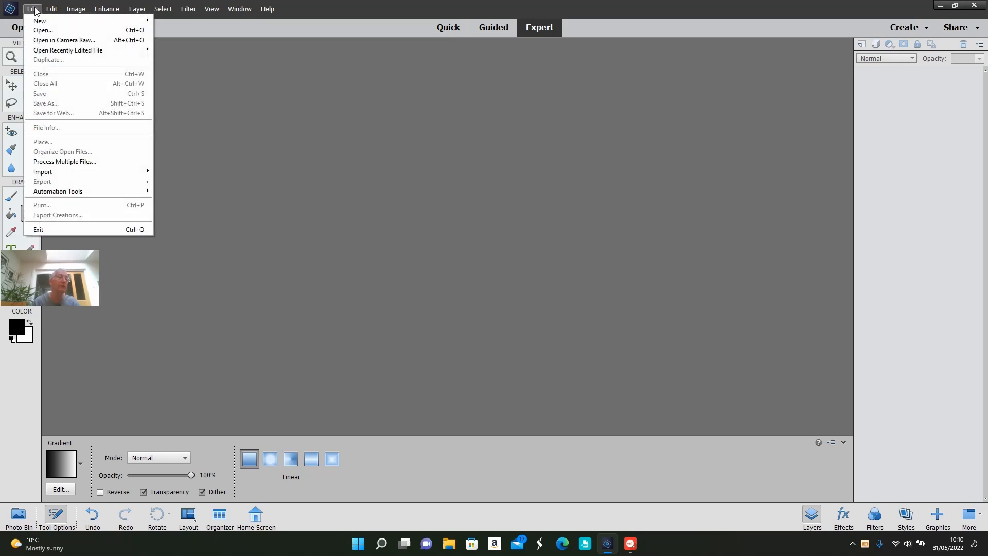
{"action": "left_click", "coordinate": [42, 30]}
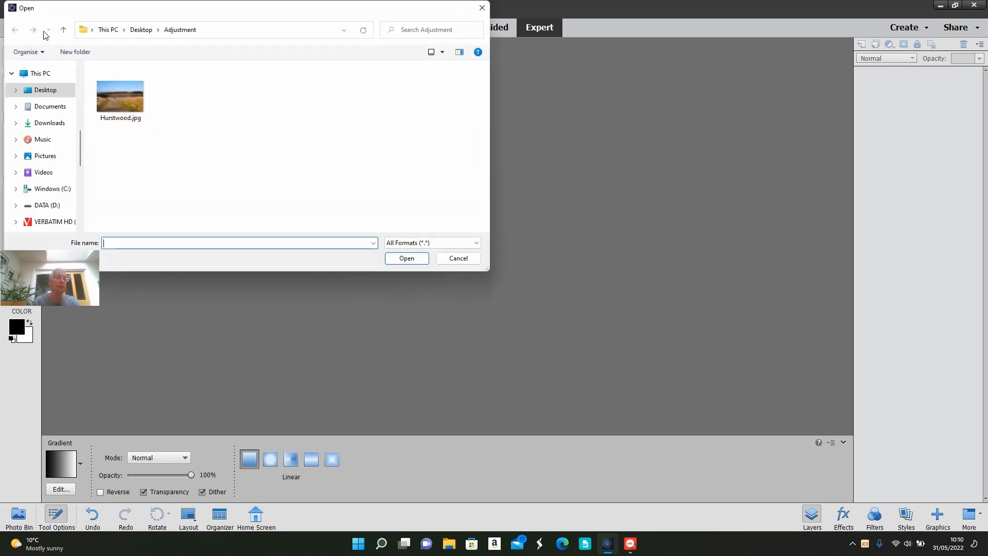
{"action": "left_click", "coordinate": [120, 94]}
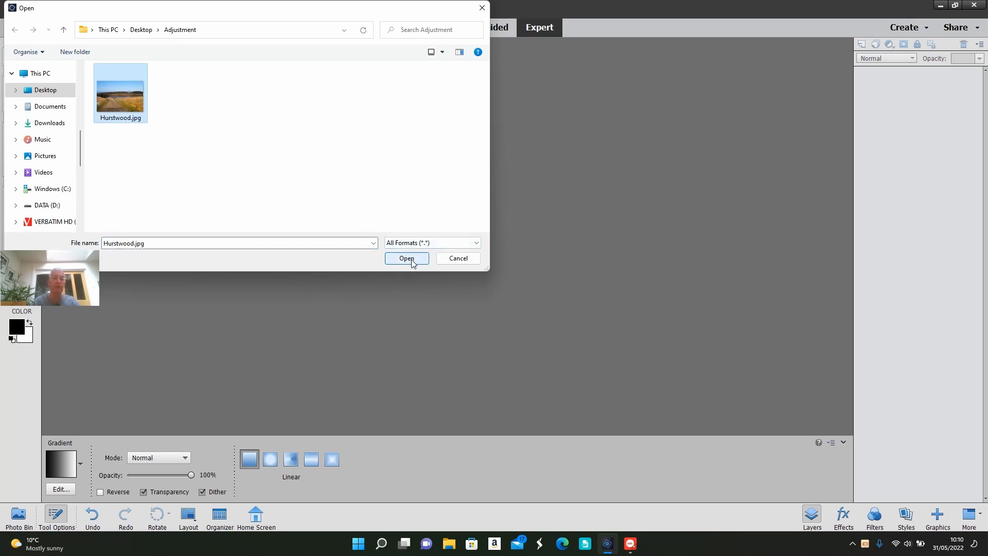
{"action": "left_click", "coordinate": [406, 258]}
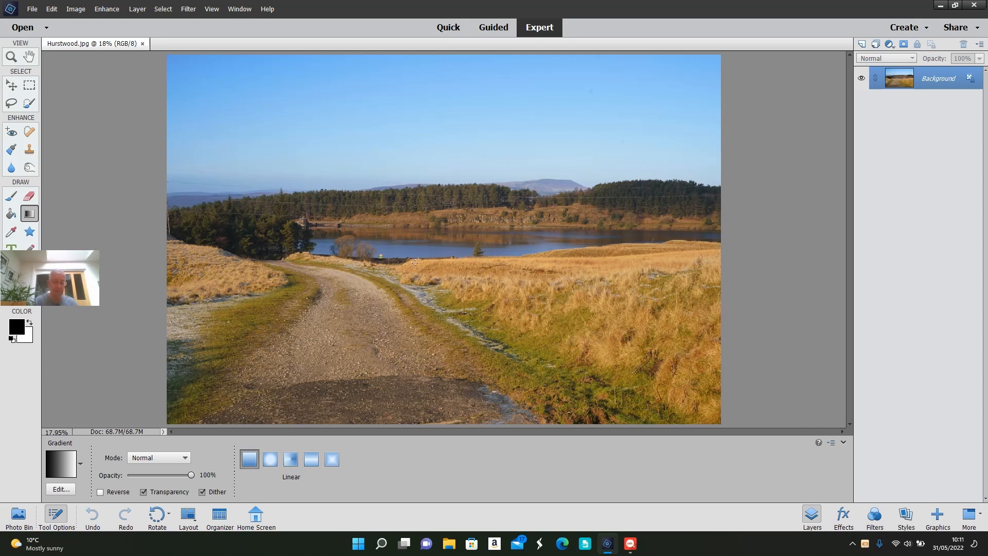
Duplicate the Background layer into a new Layer 1 with Ctrl+J
{"action": "key", "text": "ctrl+j"}
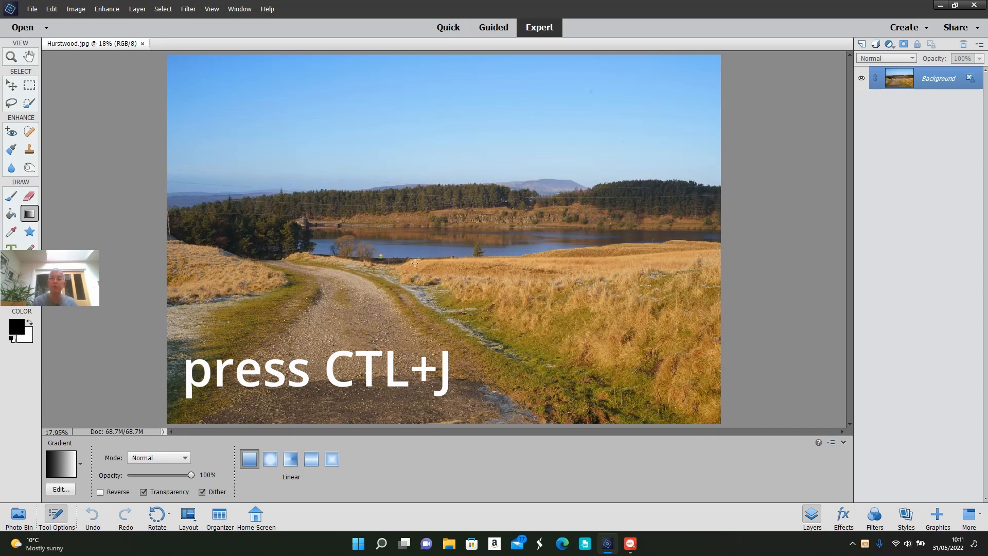
{"action": "key", "text": "ctrl+j"}
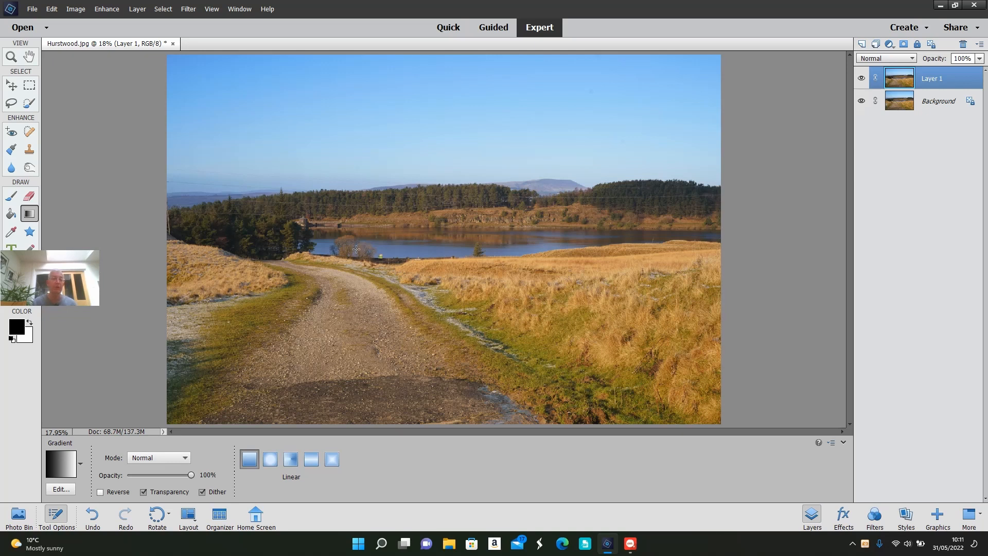
{"action": "mouse_move", "coordinate": [80, 225]}
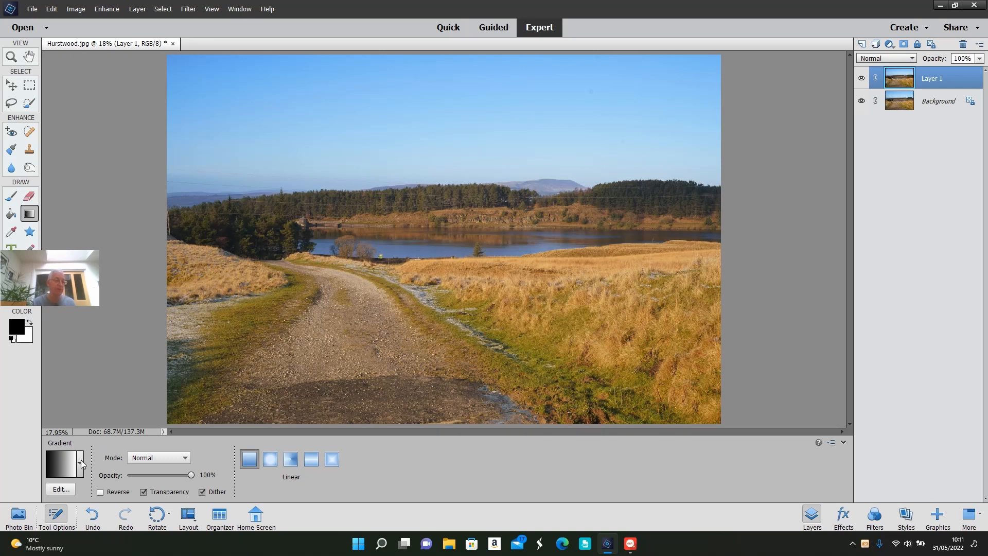
{"action": "mouse_move", "coordinate": [63, 466]}
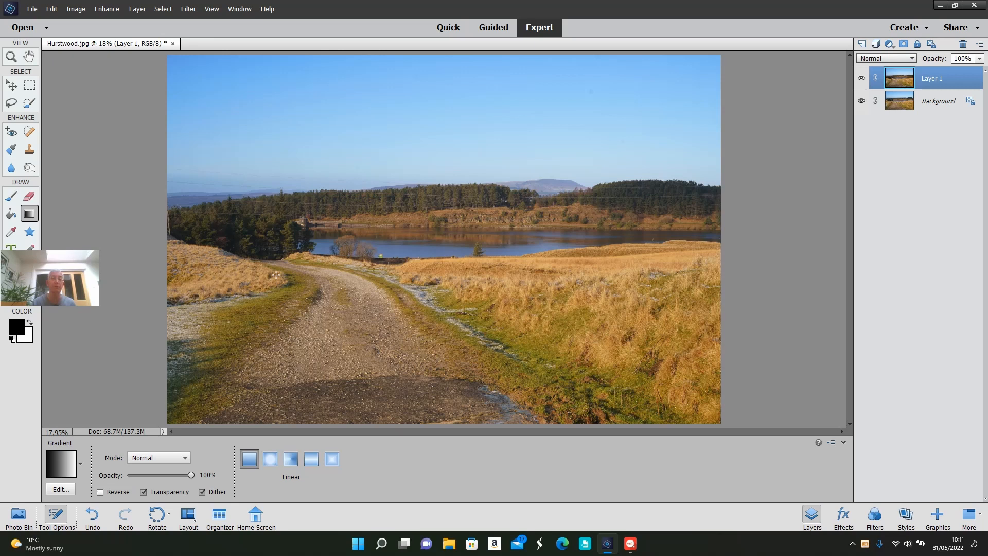
{"action": "mouse_move", "coordinate": [474, 44]}
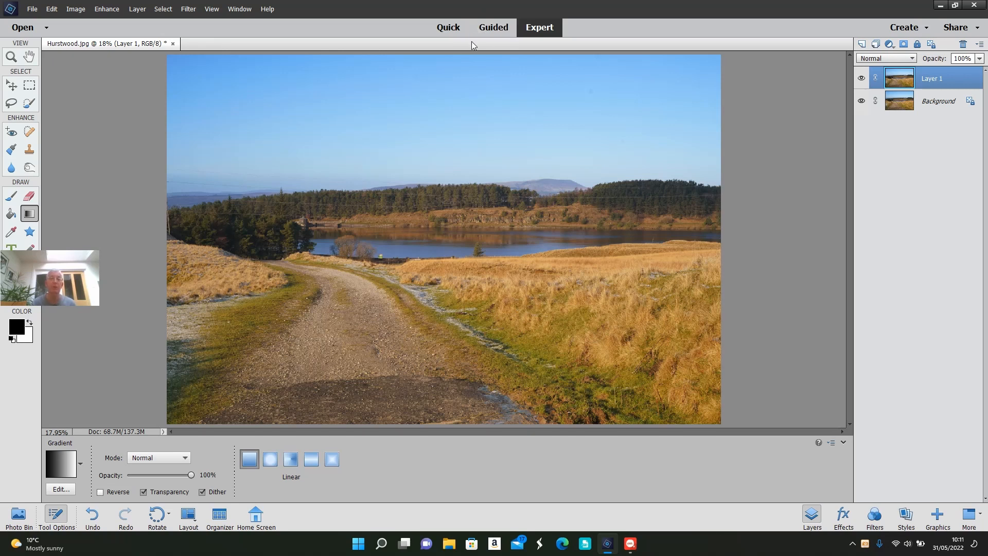
{"action": "mouse_move", "coordinate": [468, 60]}
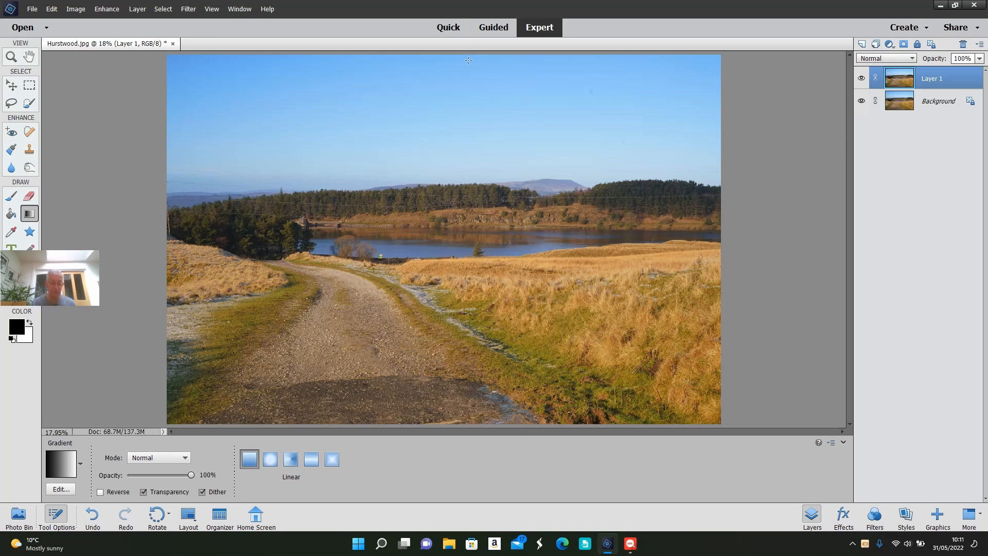
{"action": "mouse_move", "coordinate": [468, 157]}
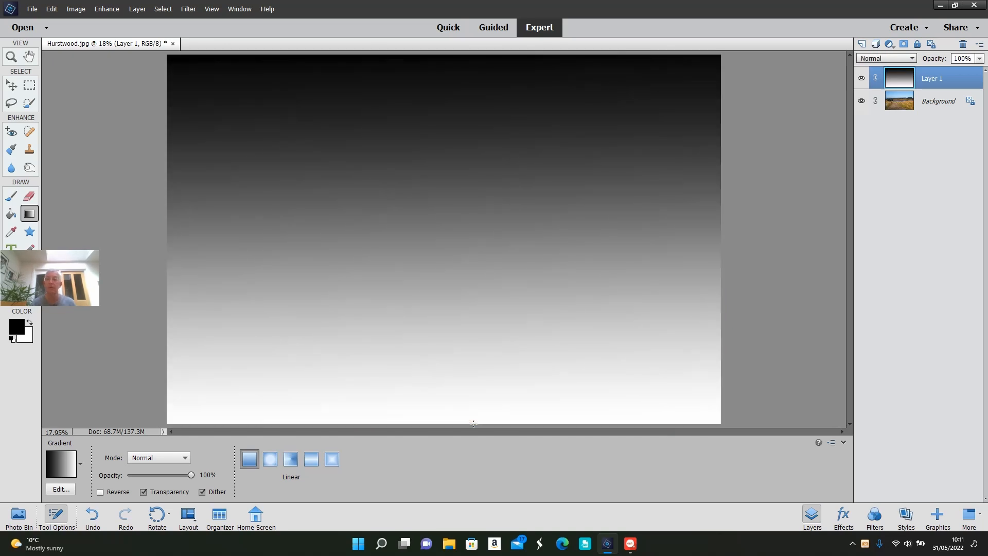
{"action": "mouse_move", "coordinate": [815, 190]}
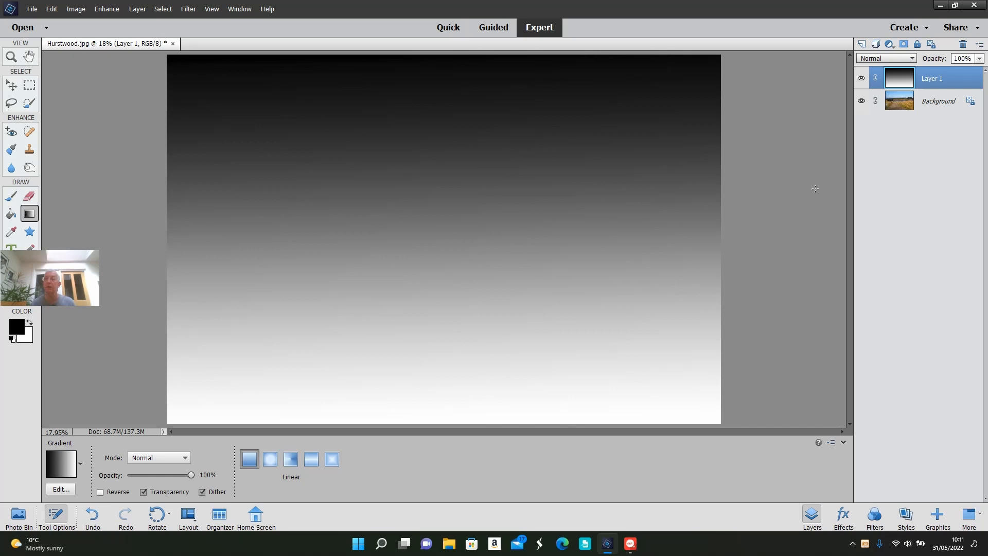
{"action": "mouse_move", "coordinate": [877, 130]}
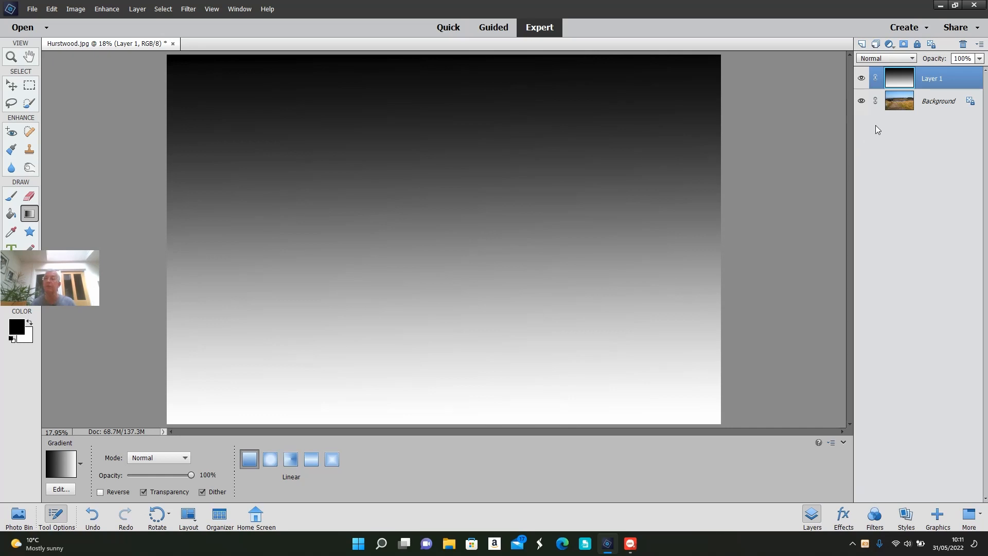
{"action": "mouse_move", "coordinate": [908, 69]}
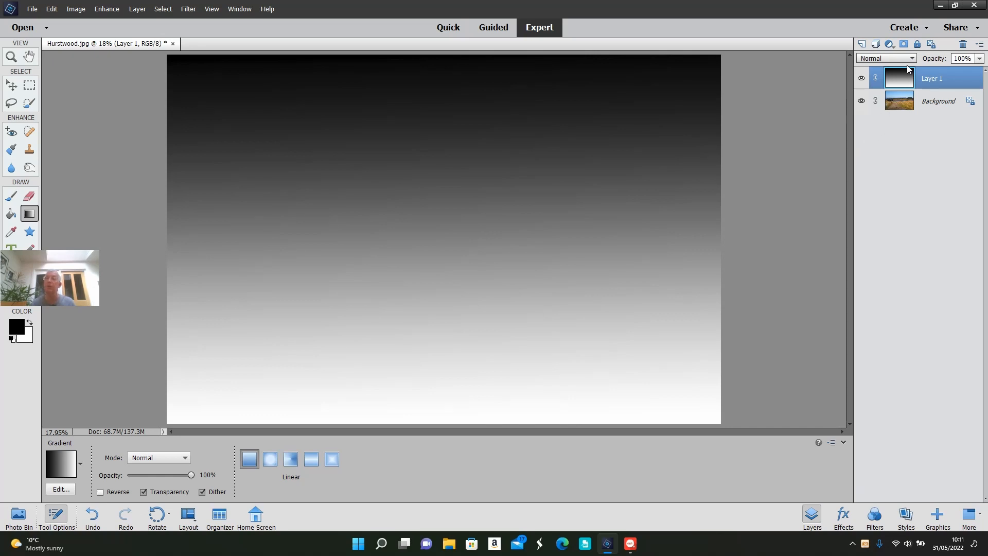
{"action": "mouse_move", "coordinate": [911, 57]}
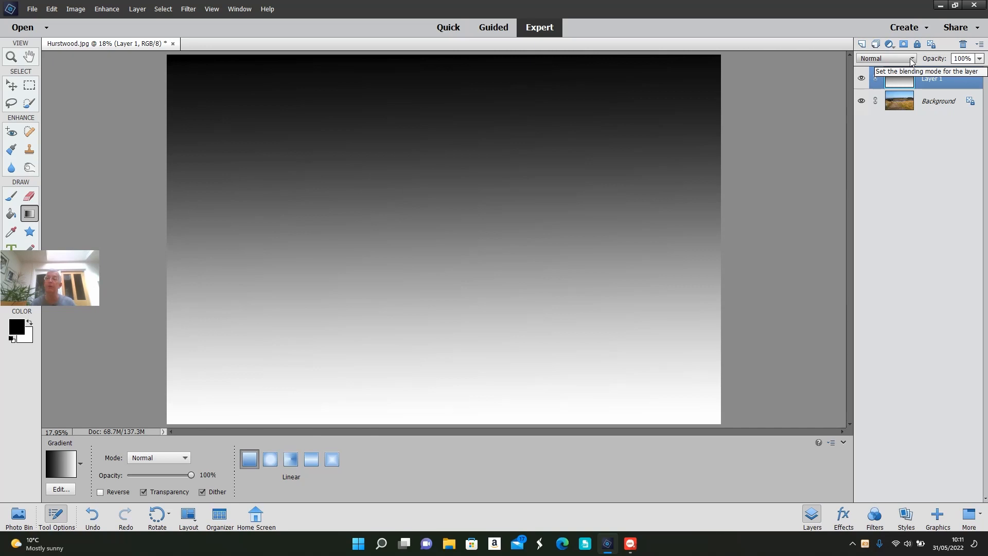
Set Layer 1 to Overlay blend mode and toggle its visibility to compare with the original
{"action": "left_click", "coordinate": [911, 57]}
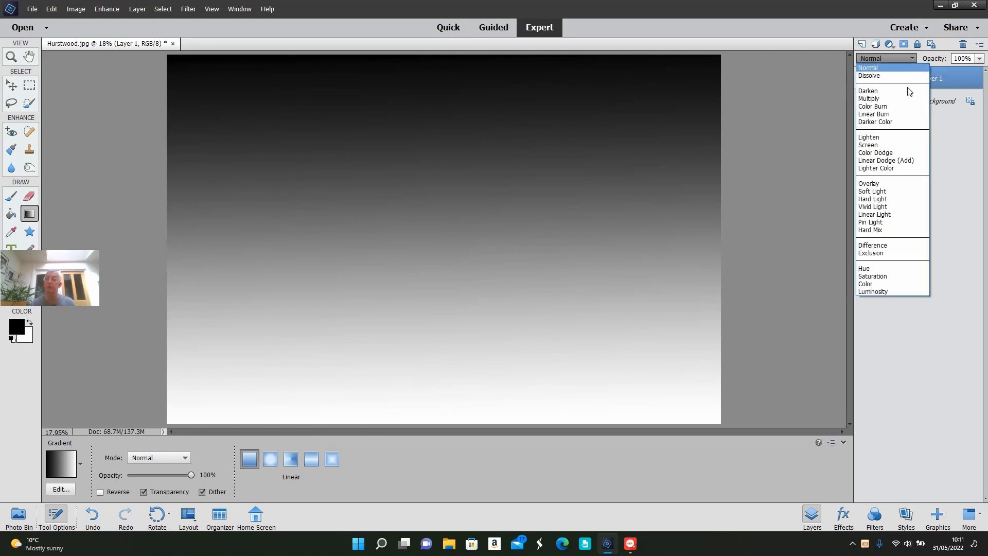
{"action": "mouse_move", "coordinate": [888, 183]}
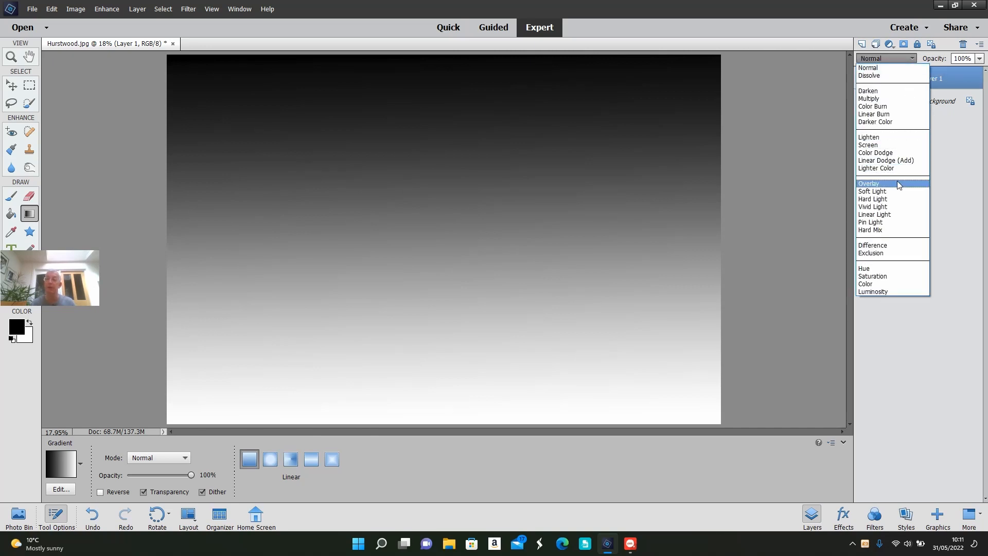
{"action": "left_click", "coordinate": [869, 183]}
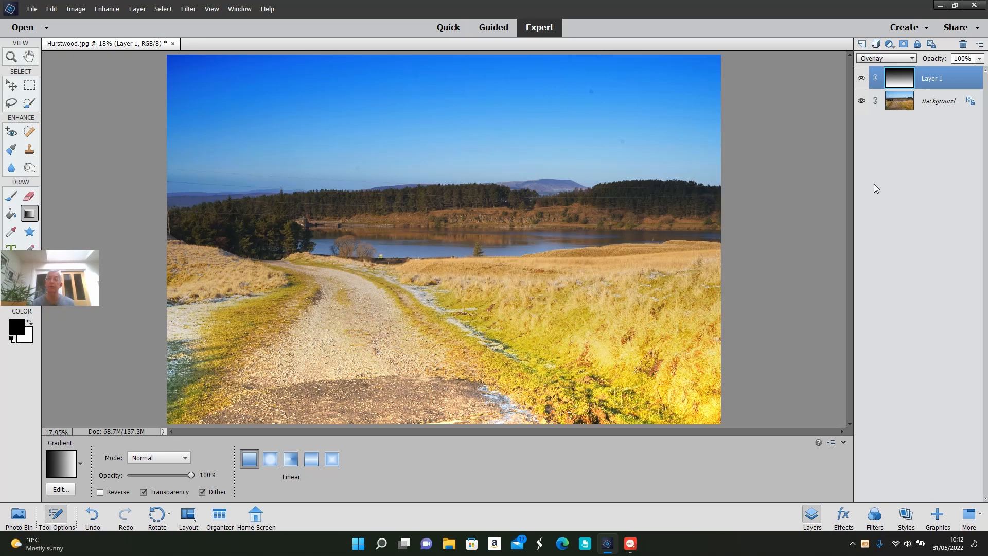
{"action": "mouse_move", "coordinate": [872, 108]}
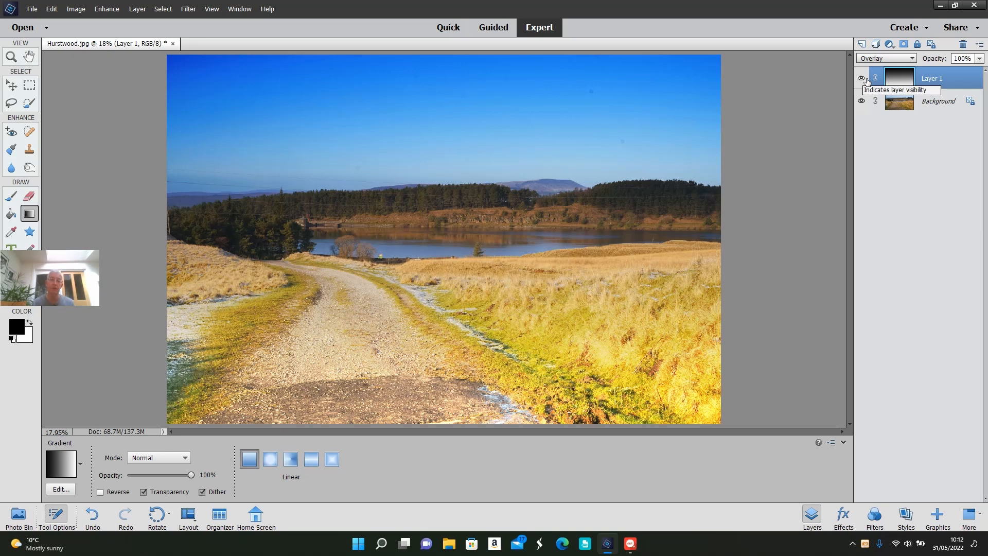
{"action": "left_click", "coordinate": [861, 79]}
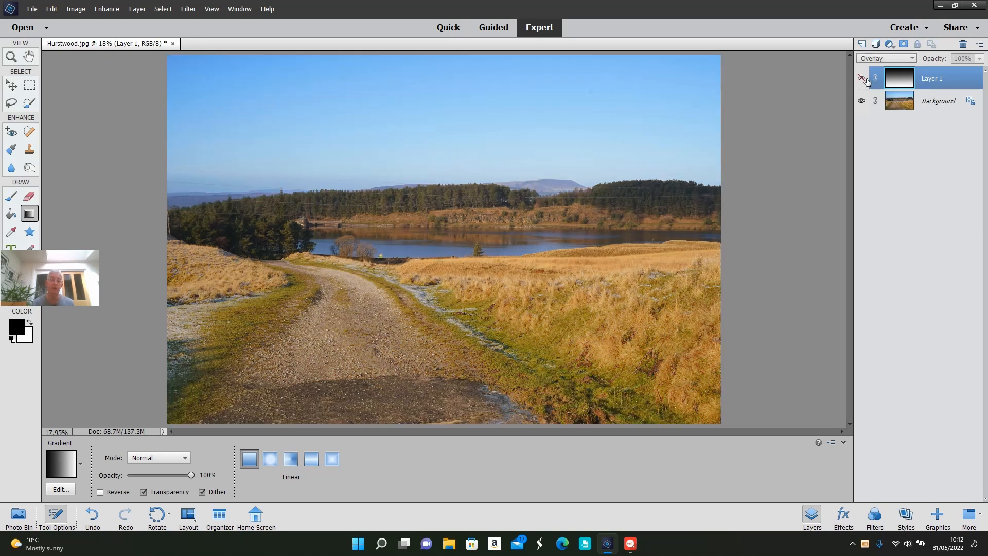
{"action": "left_click", "coordinate": [862, 78]}
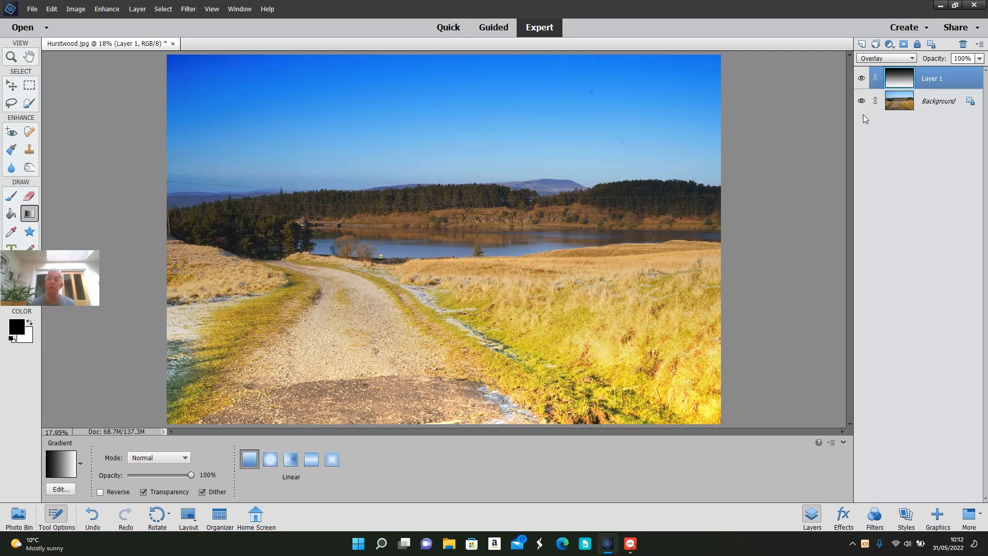
{"action": "mouse_move", "coordinate": [877, 183]}
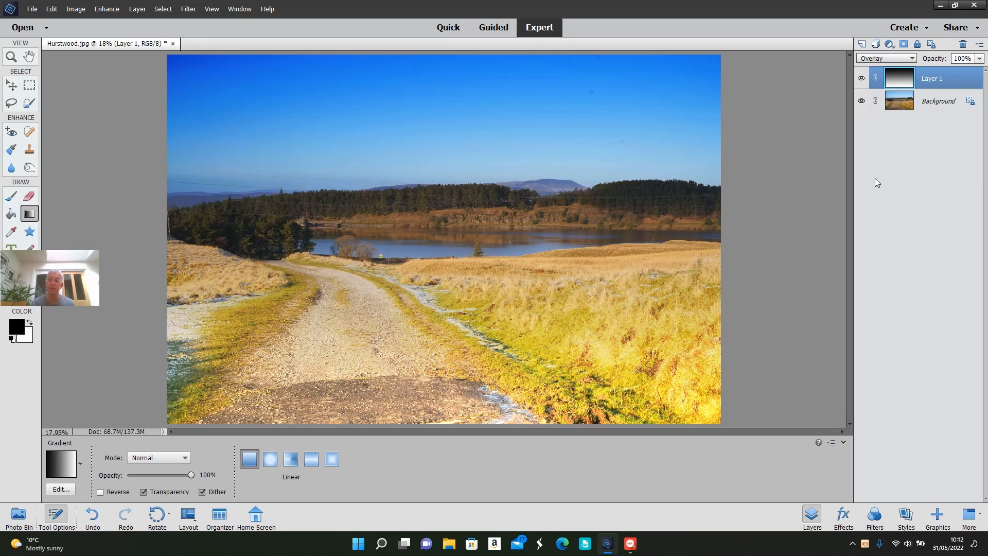
{"action": "mouse_move", "coordinate": [902, 93]}
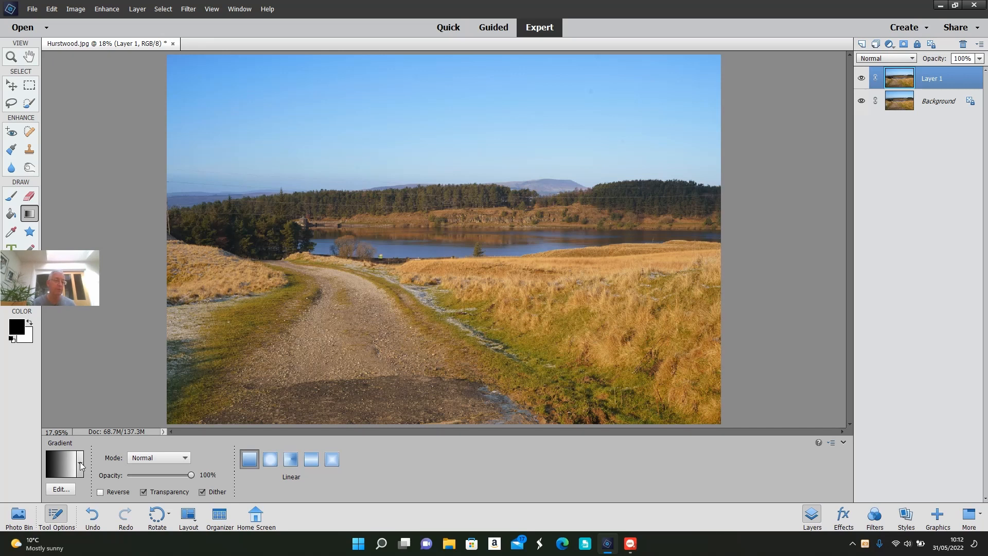
Choose the purple-to-orange preset from the gradient picker in Tool Options
{"action": "left_click", "coordinate": [64, 461]}
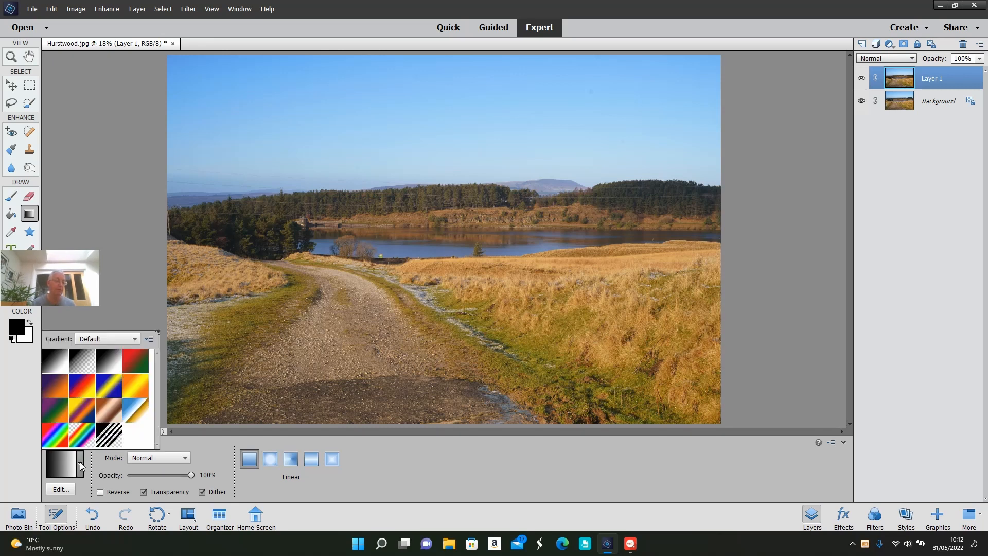
{"action": "left_click", "coordinate": [54, 384]}
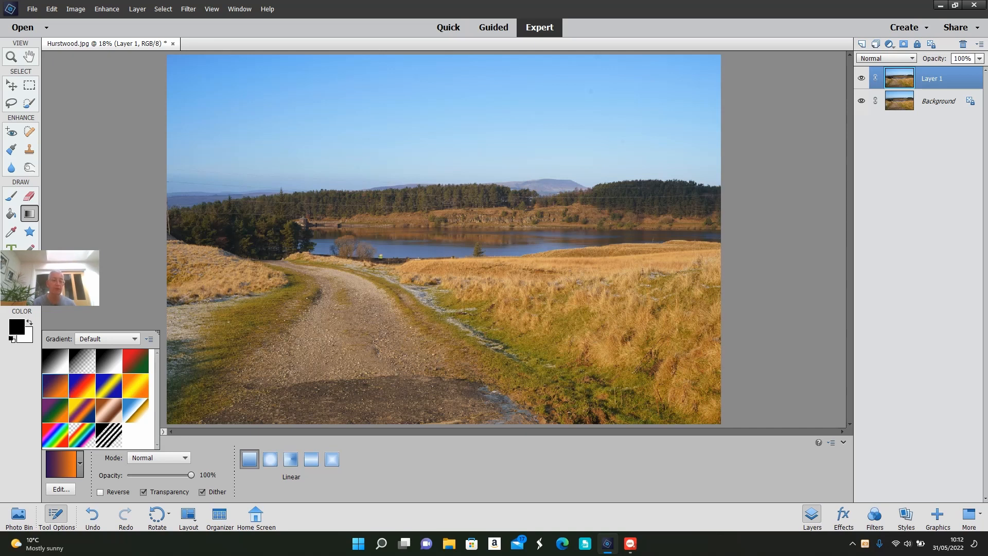
{"action": "mouse_move", "coordinate": [490, 51]}
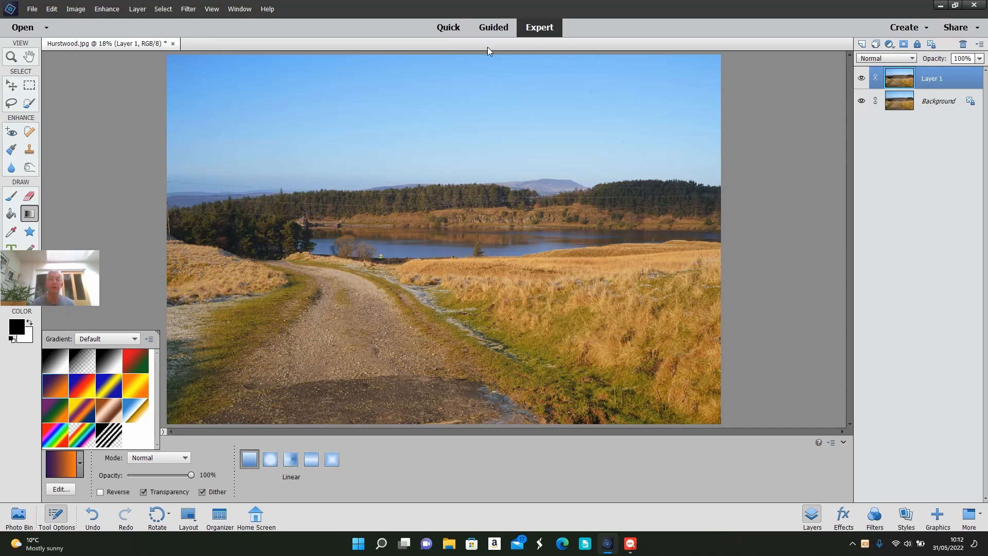
{"action": "mouse_move", "coordinate": [461, 57]}
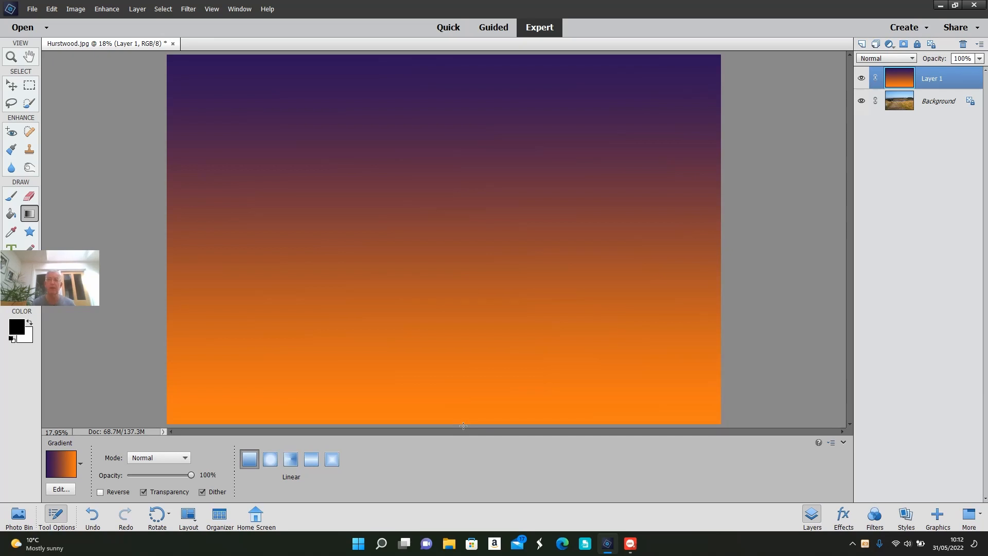
{"action": "mouse_move", "coordinate": [914, 59]}
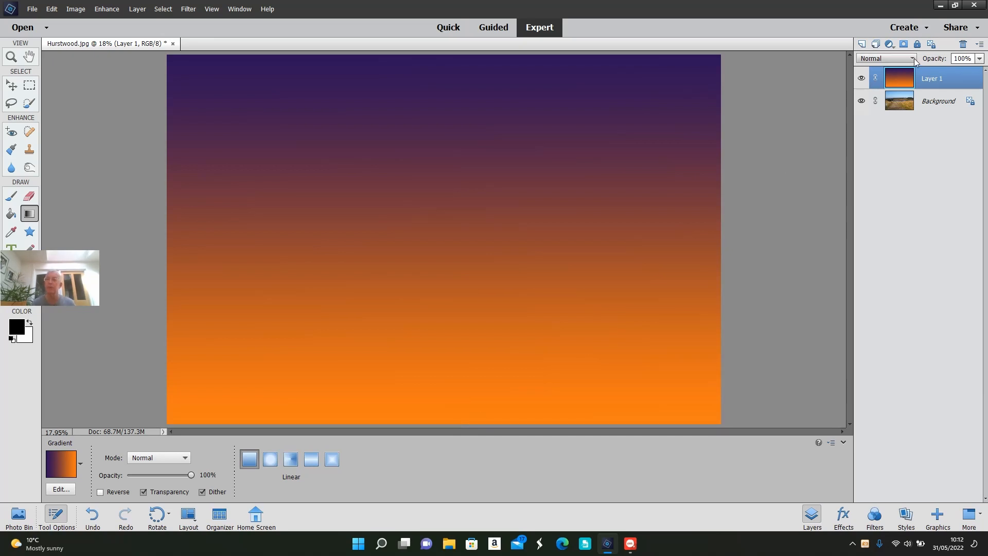
Set the gradient layer's blend mode to Overlay in the Layers panel
{"action": "left_click", "coordinate": [886, 57]}
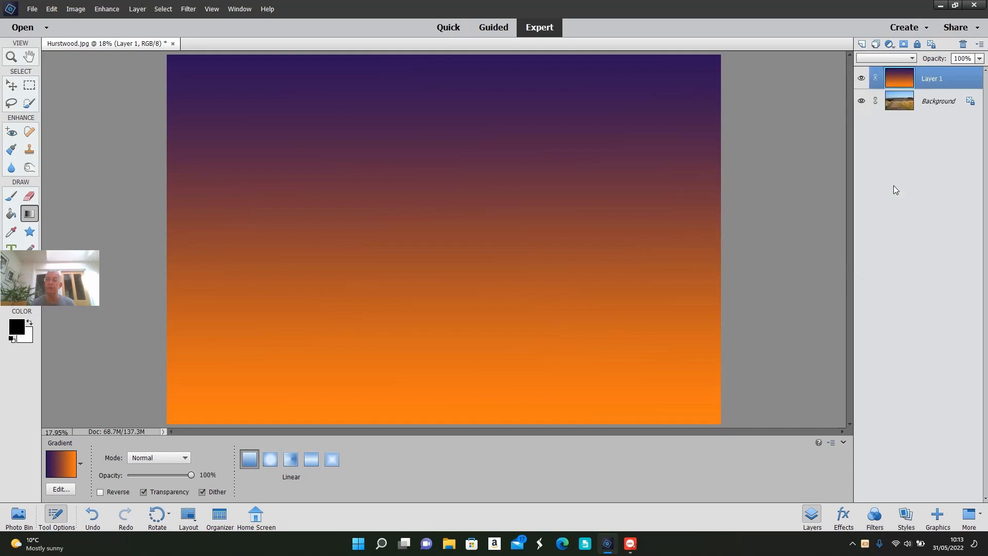
{"action": "left_click", "coordinate": [885, 57]}
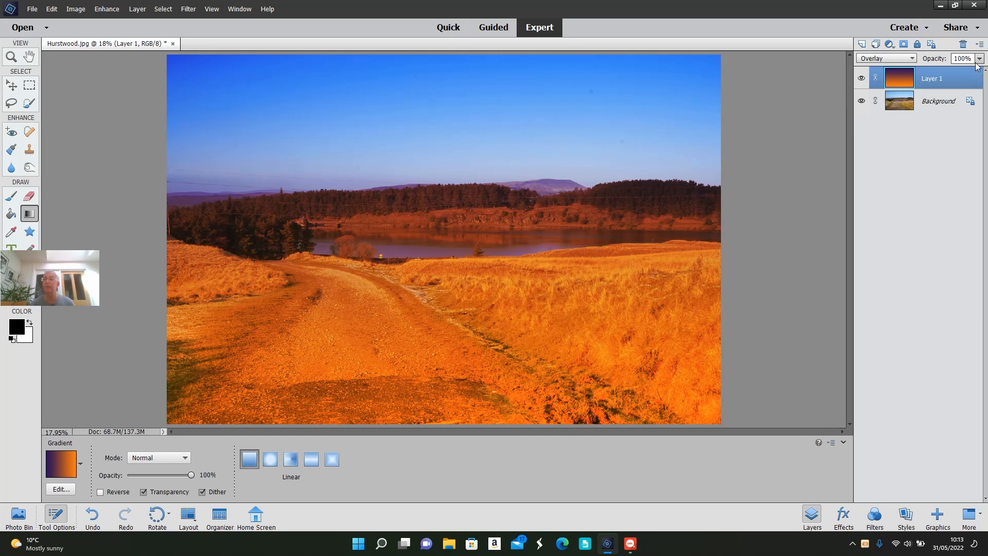
{"action": "mouse_move", "coordinate": [976, 58]}
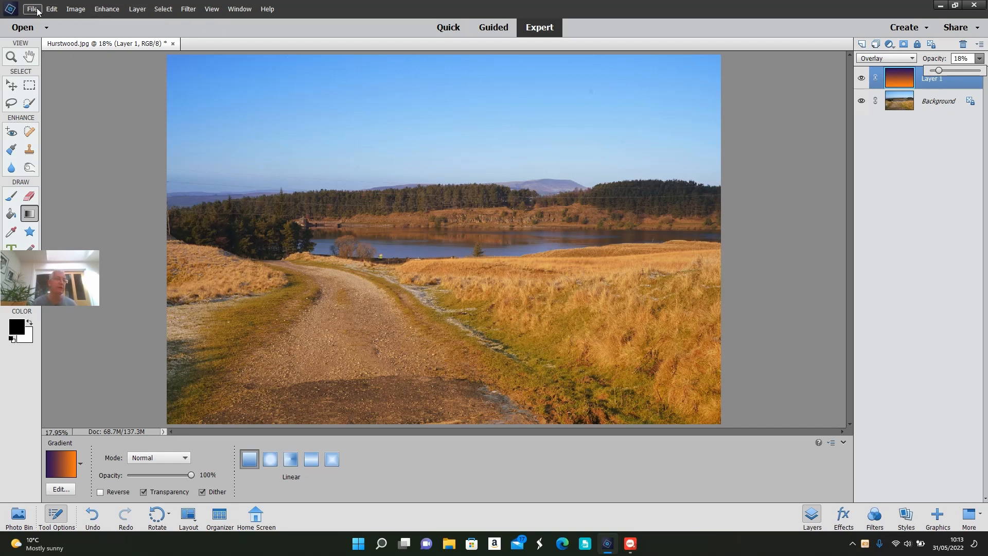
Start Save As and choose JPEG as the file format
{"action": "left_click", "coordinate": [31, 9]}
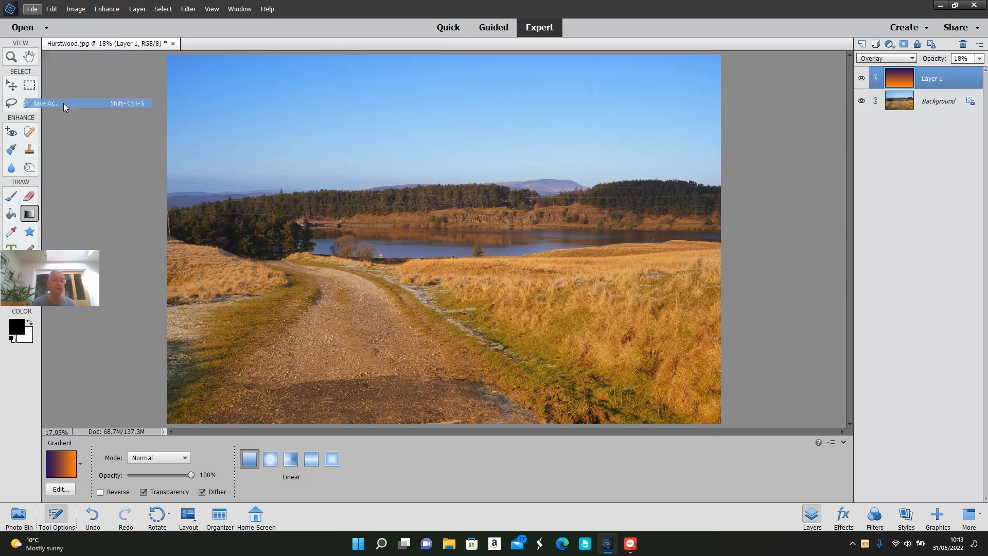
{"action": "left_click", "coordinate": [45, 103]}
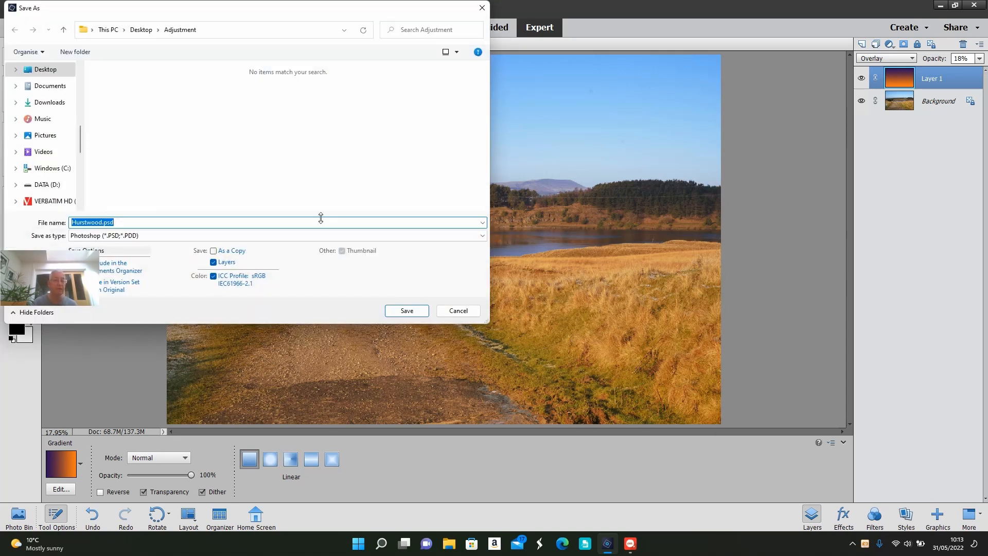
{"action": "left_click", "coordinate": [481, 235]}
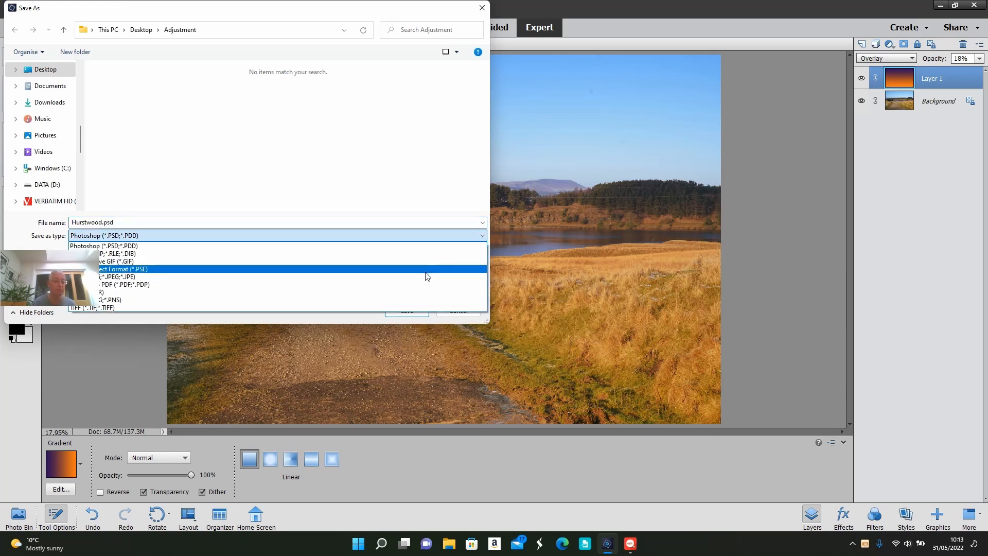
{"action": "left_click", "coordinate": [113, 276]}
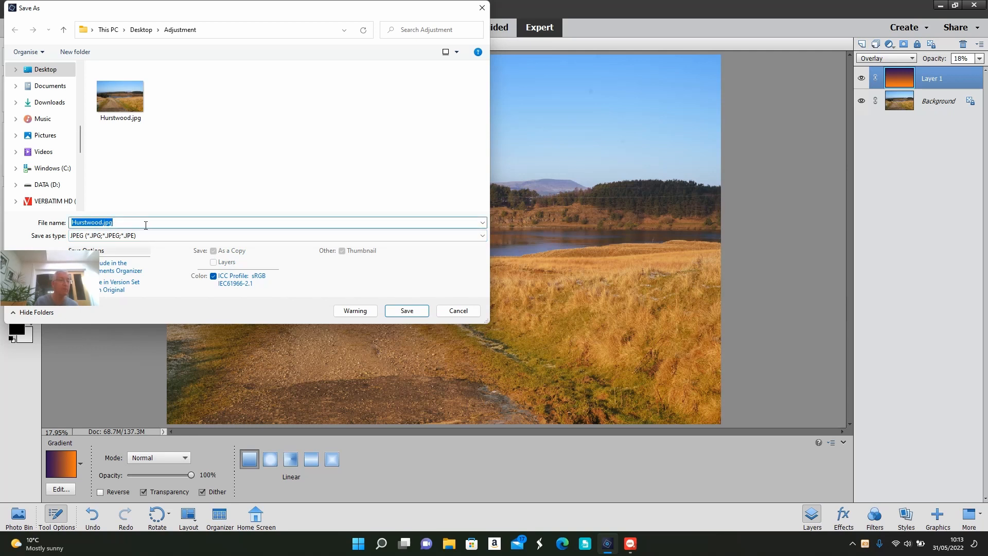
Name the file 'adjusted' and save it to the Adjustment folder
{"action": "key", "text": "Delete"}
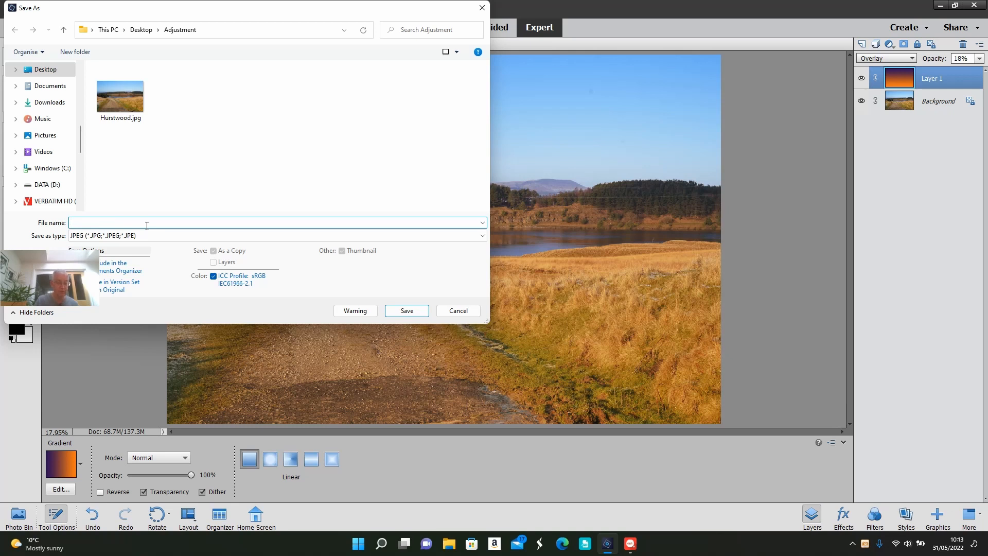
{"action": "type", "text": "adjuste"}
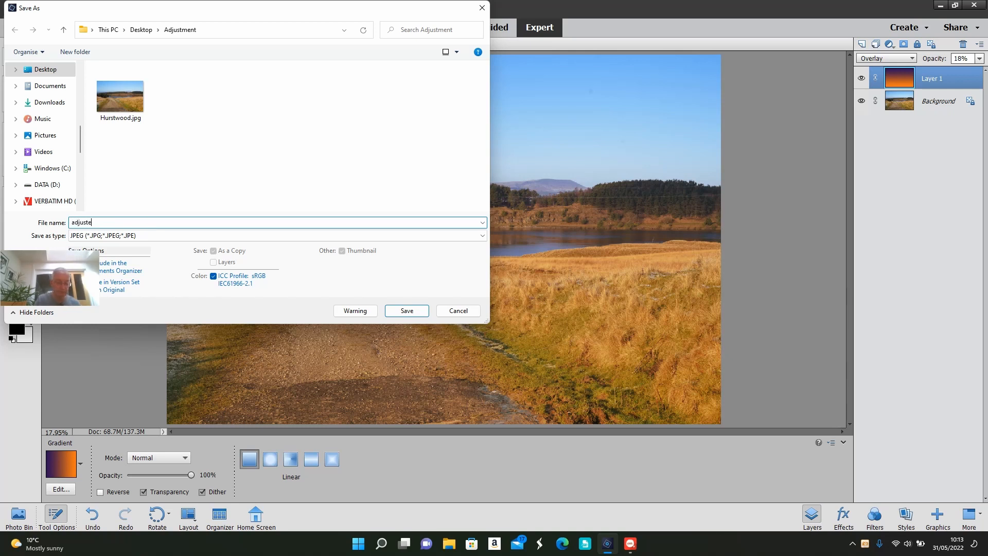
{"action": "type", "text": "d"}
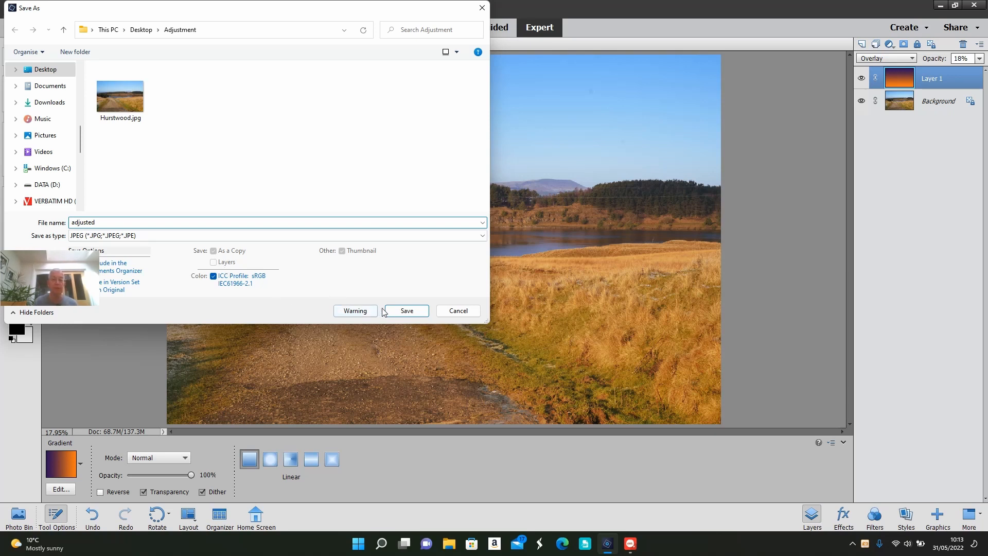
{"action": "left_click", "coordinate": [406, 311]}
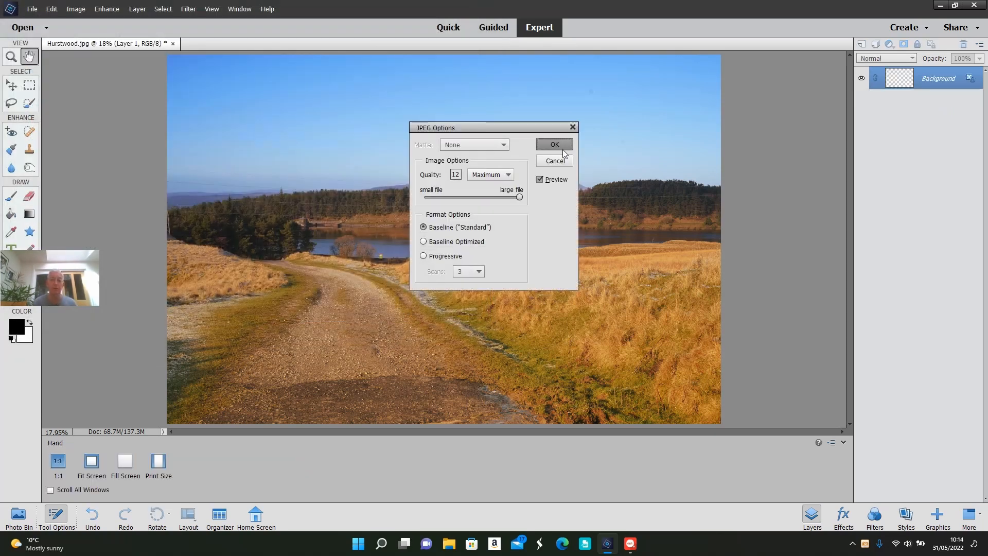
Accept the JPEG Options with Quality 12 Maximum
{"action": "left_click", "coordinate": [554, 145]}
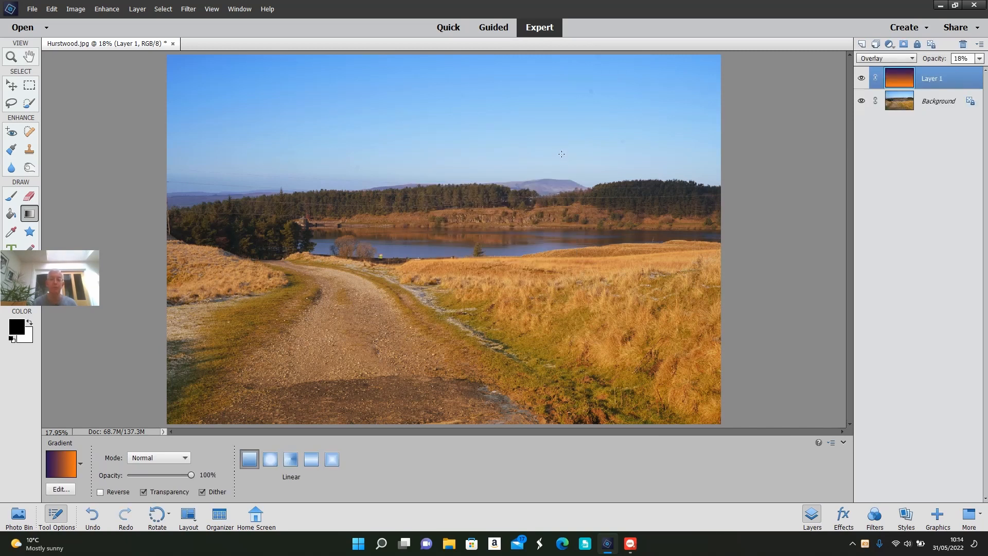
{"action": "mouse_move", "coordinate": [562, 178]}
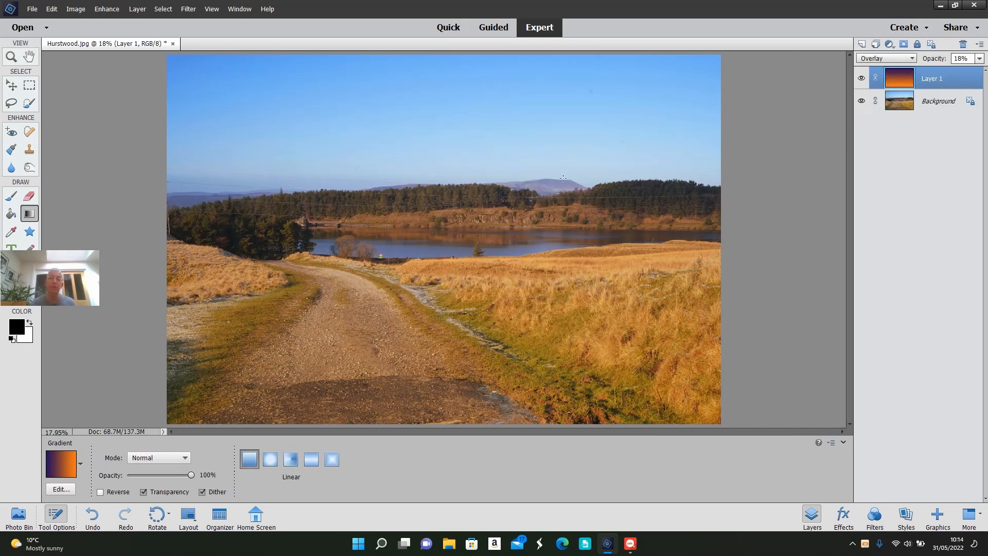